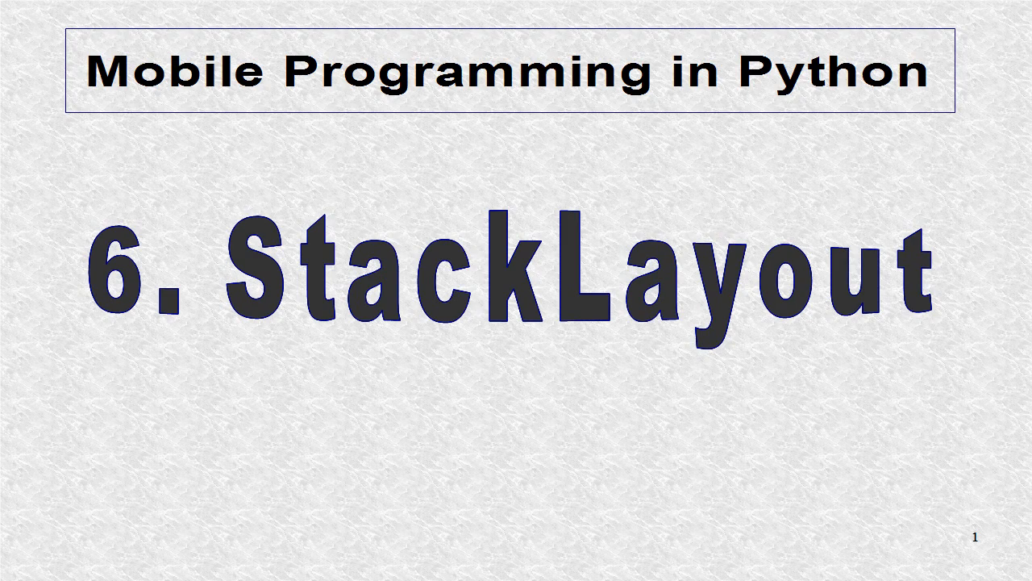
pyautogui.press('Right')
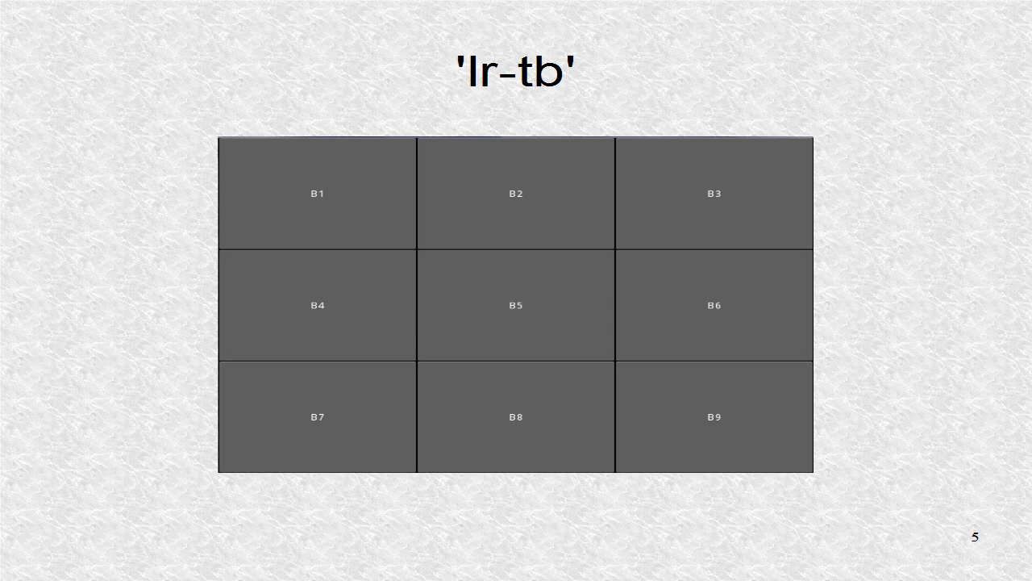
pyautogui.press('right')
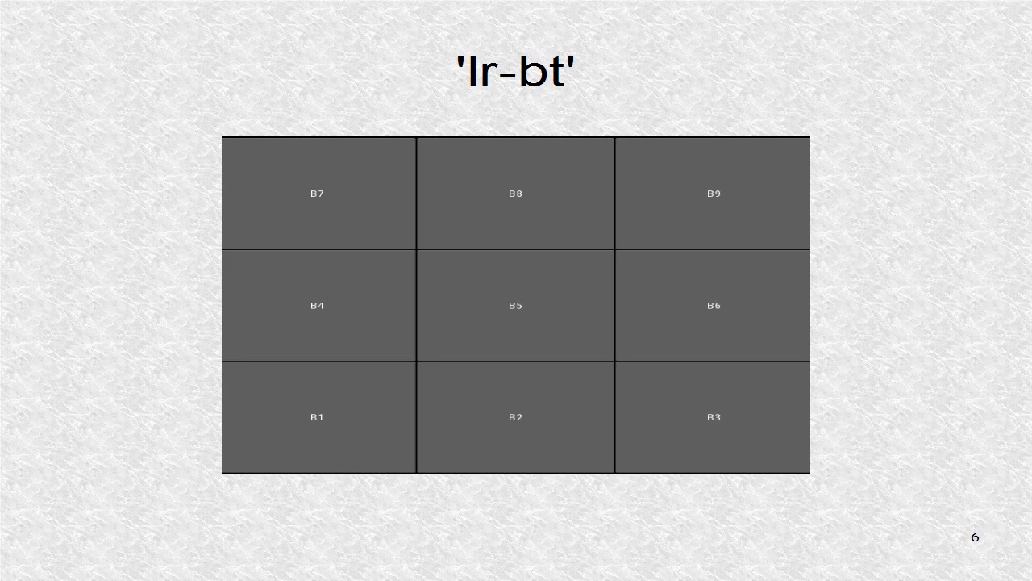
pyautogui.press('right')
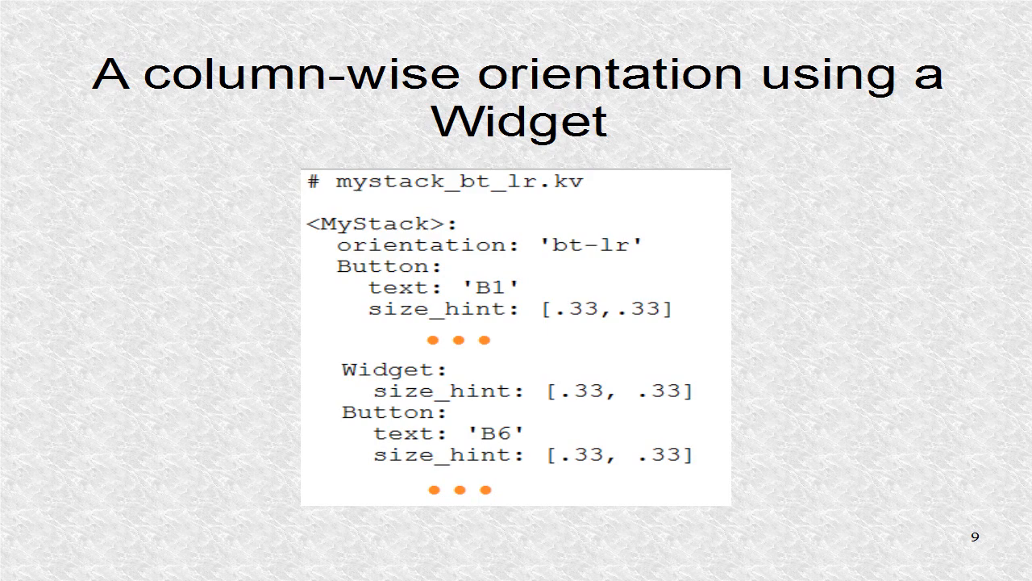
pyautogui.press('Right')
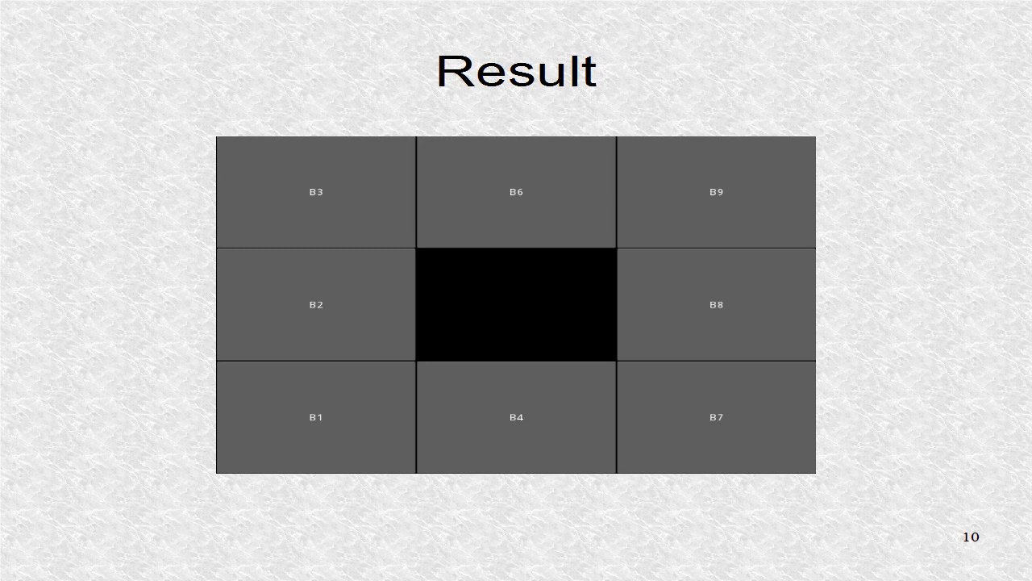
pyautogui.press('Right')
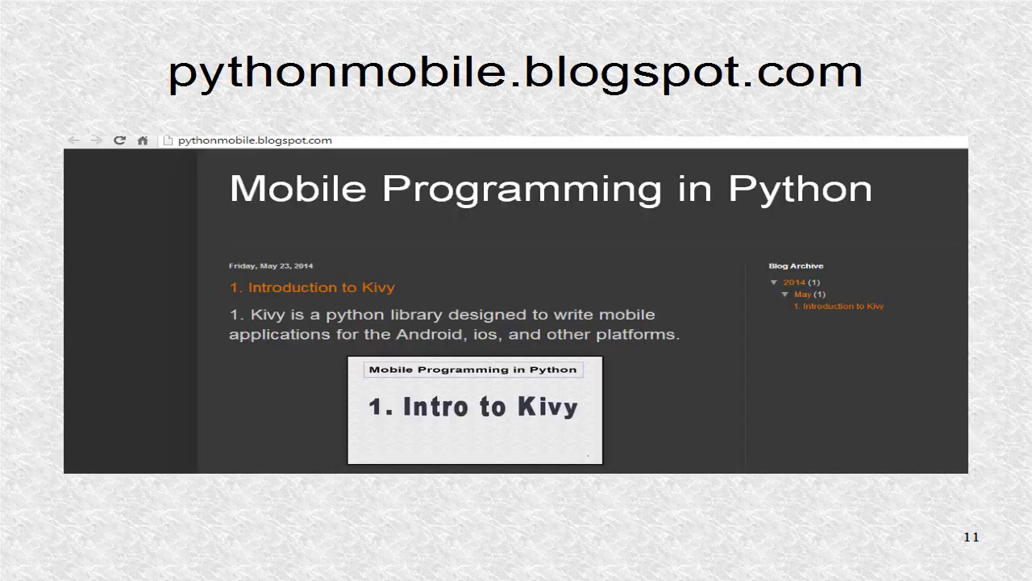